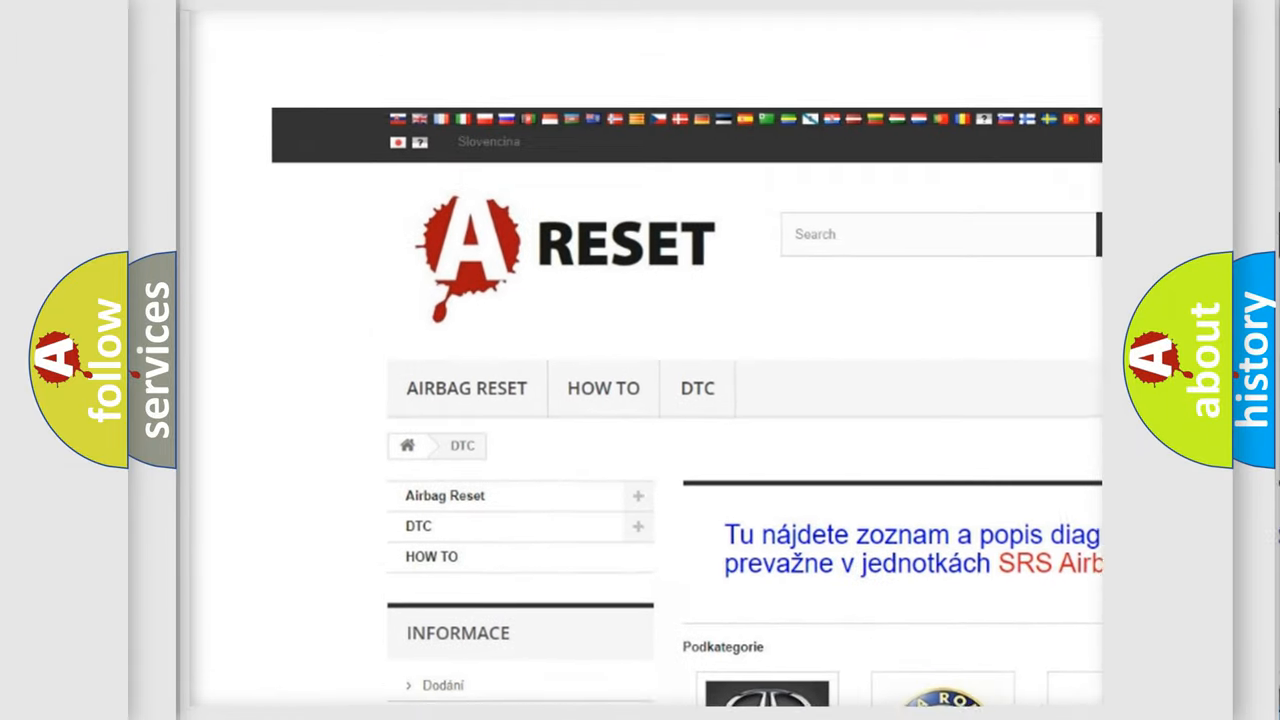
Scroll through the Lexus DTC subcategory code list on the A RESET site
scroll(down, 3)
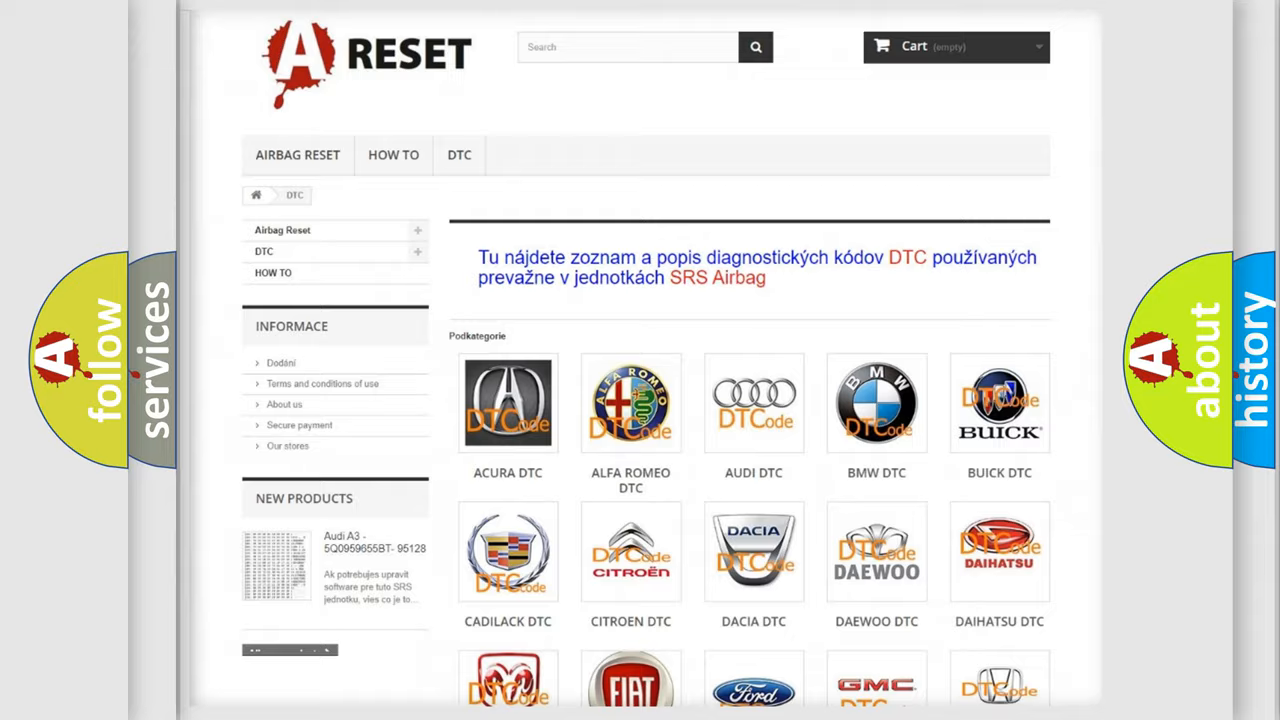
scroll(down, 3)
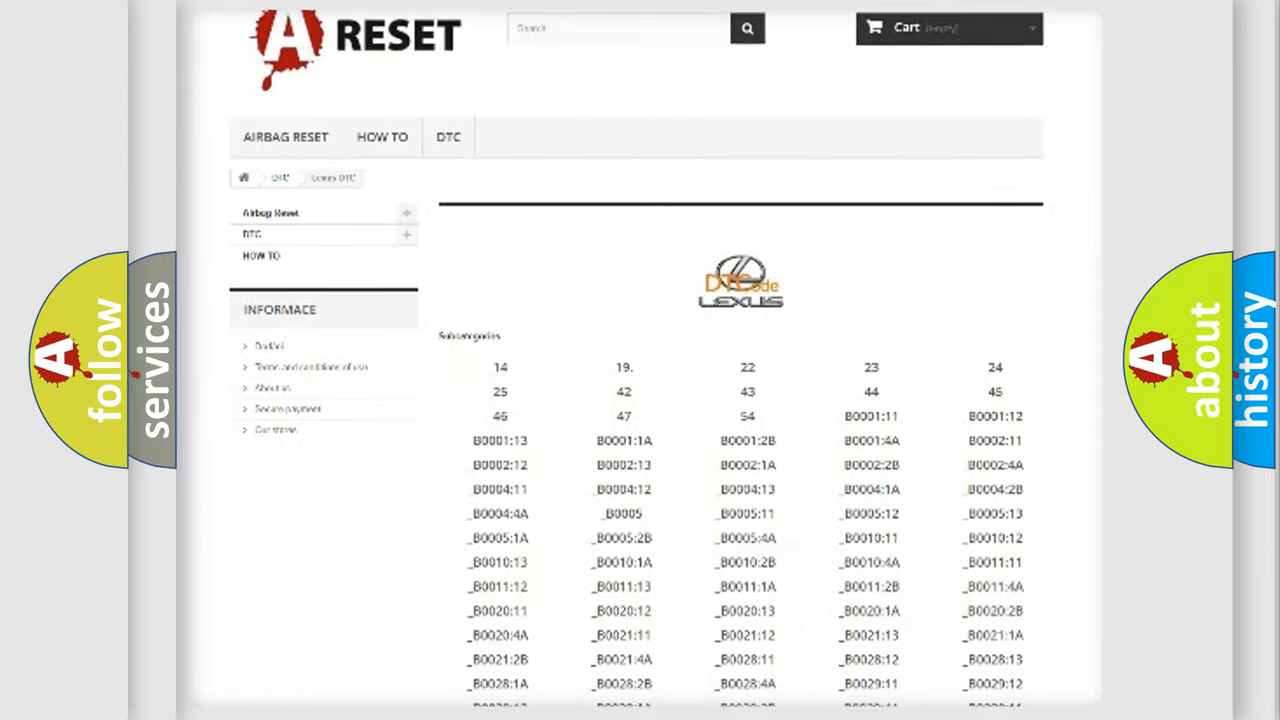
scroll(down, 3)
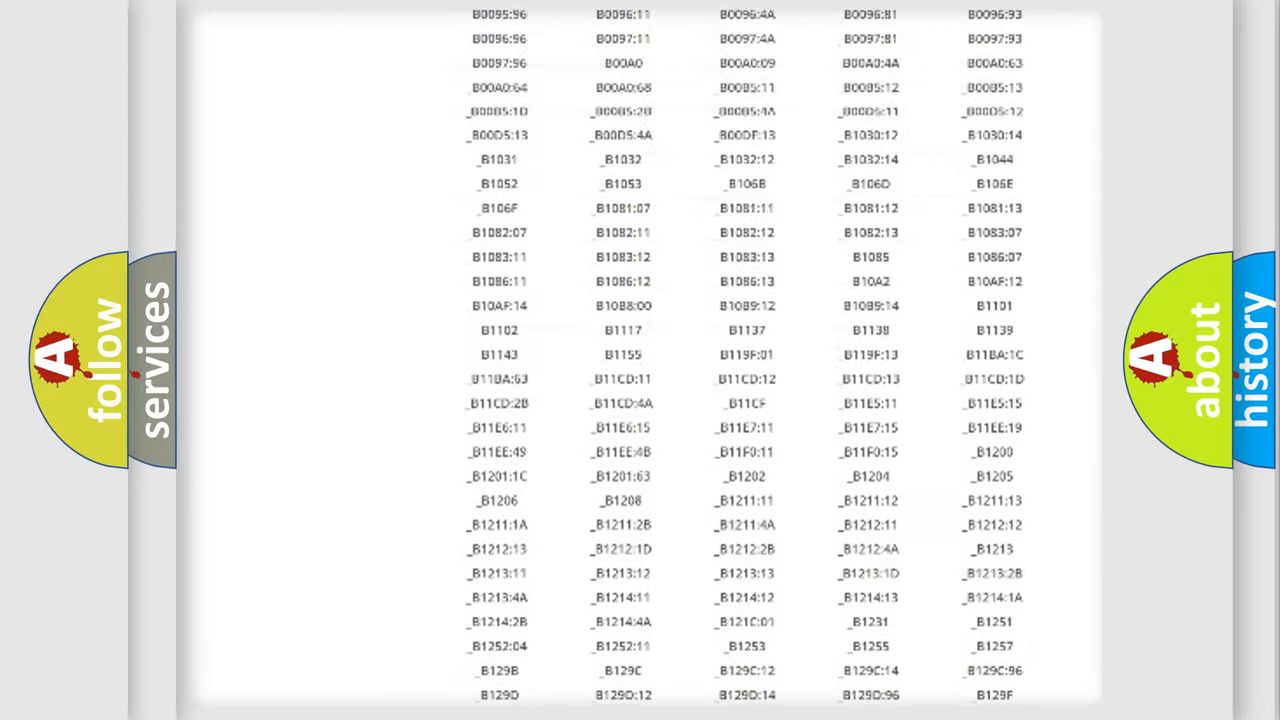
scroll(up, 3)
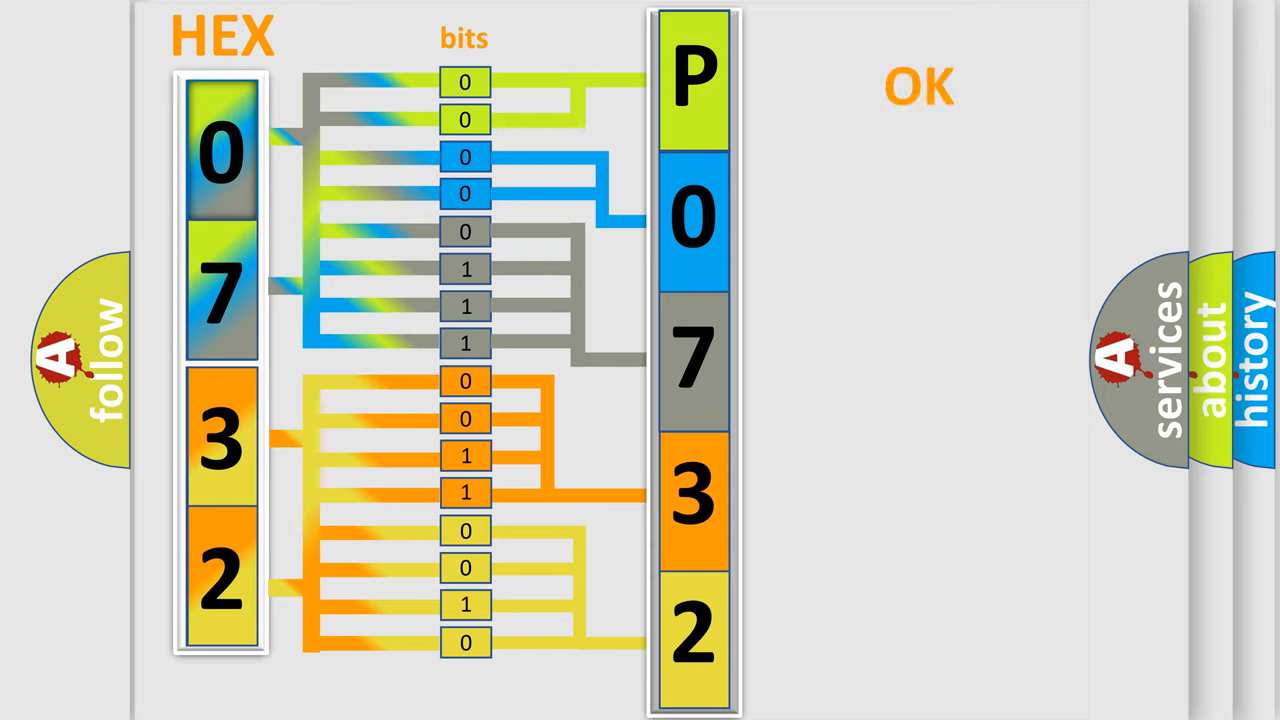
Advance to the Make: Lexus slide and reveal the Code: P0732867 label
click(920, 85)
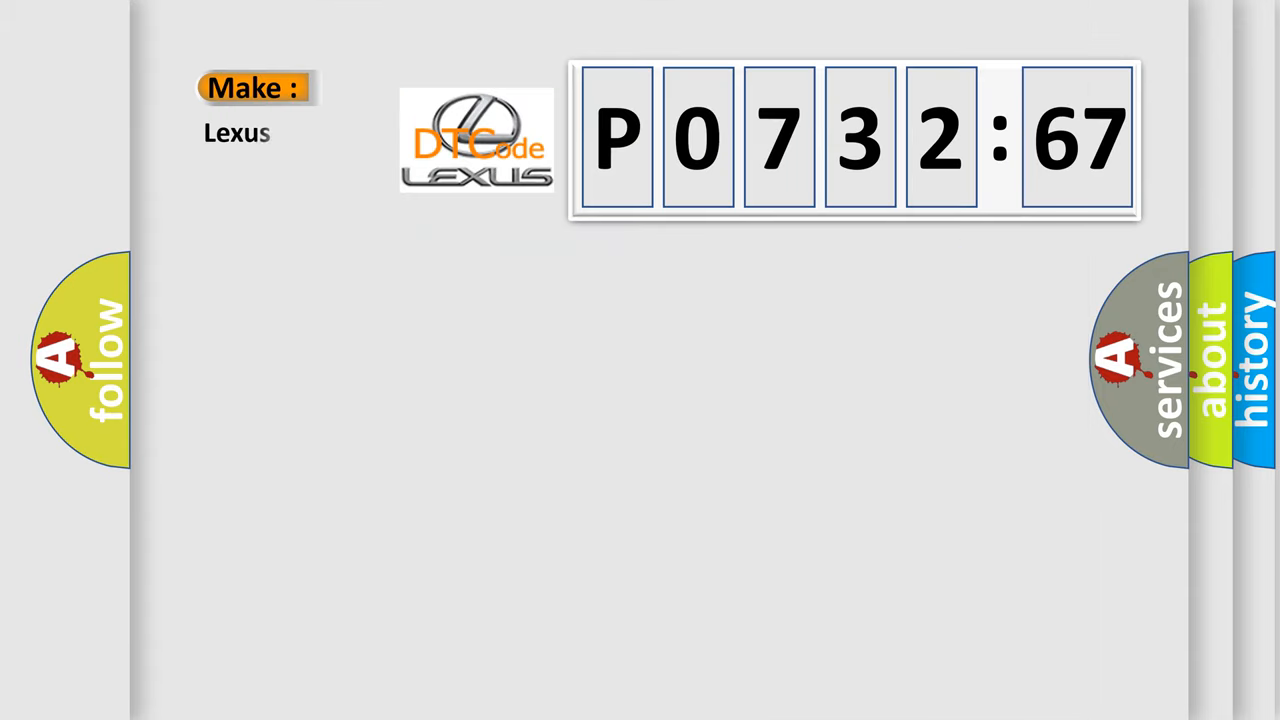
click(855, 140)
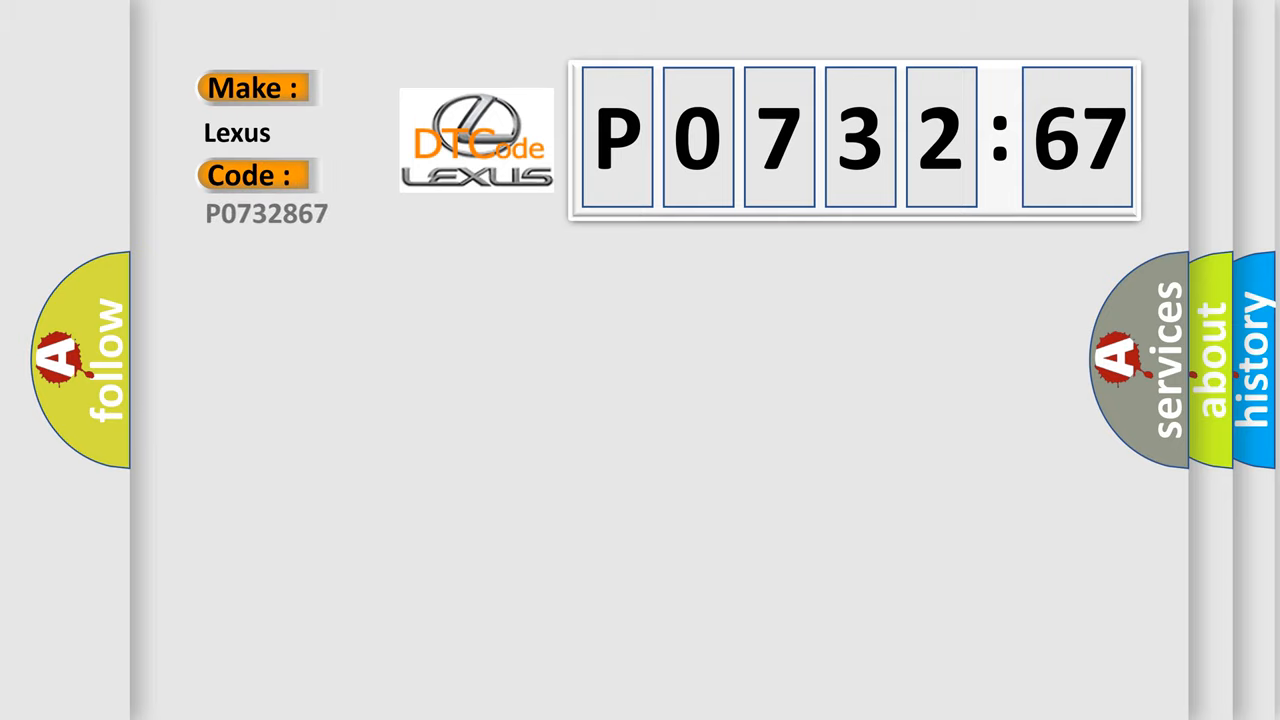